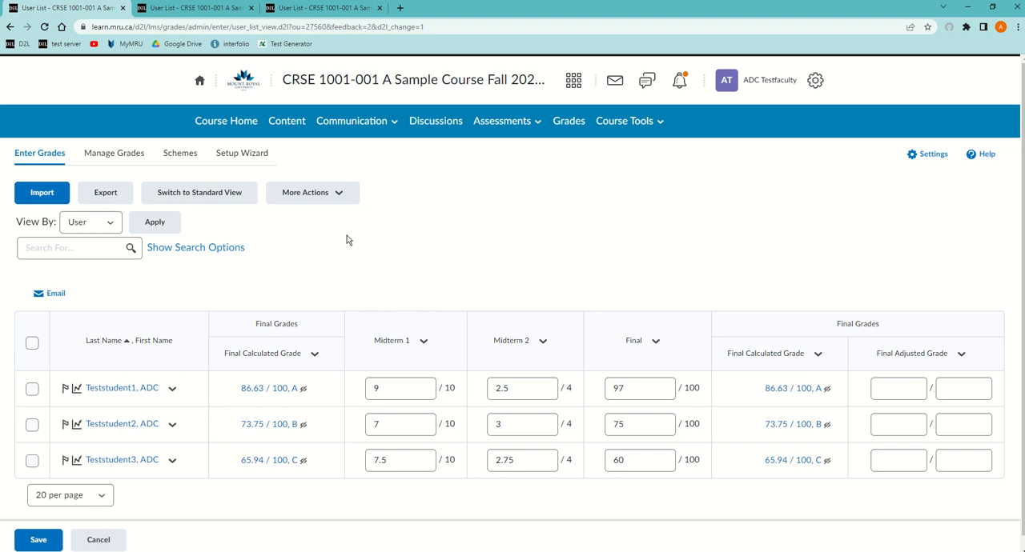
{"action": "mouse_move", "coordinate": [310, 391]}
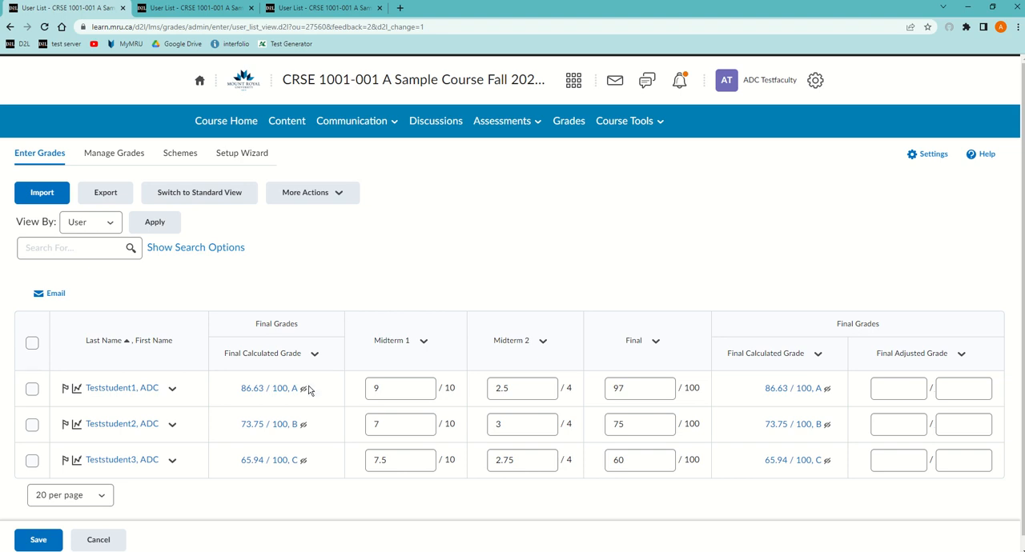
{"action": "mouse_move", "coordinate": [309, 393]}
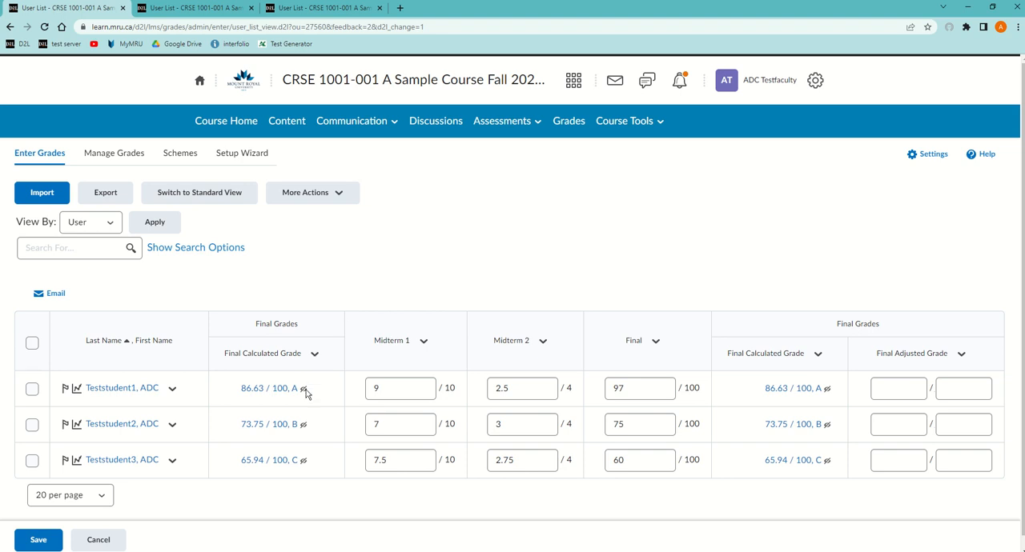
{"action": "mouse_move", "coordinate": [280, 386]}
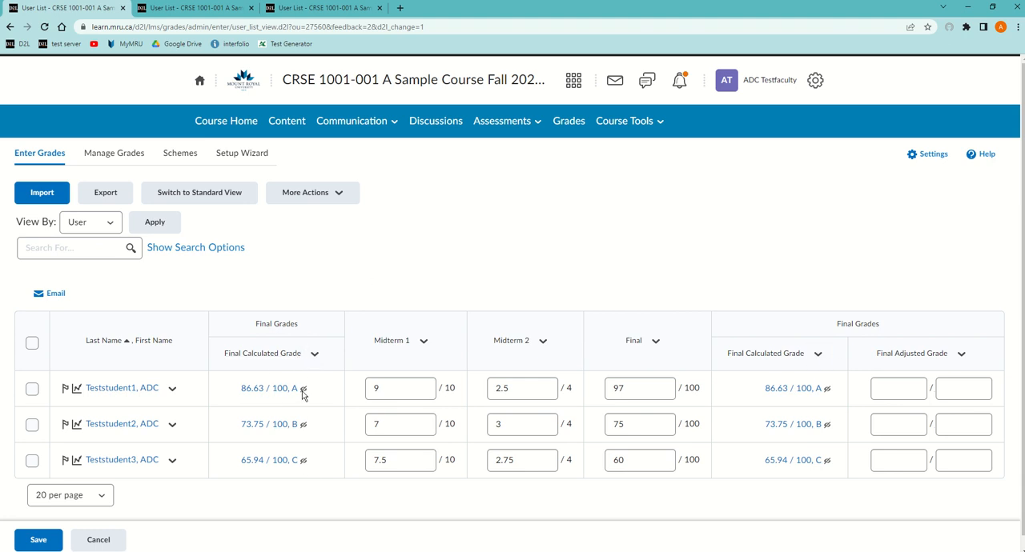
{"action": "mouse_move", "coordinate": [304, 432]}
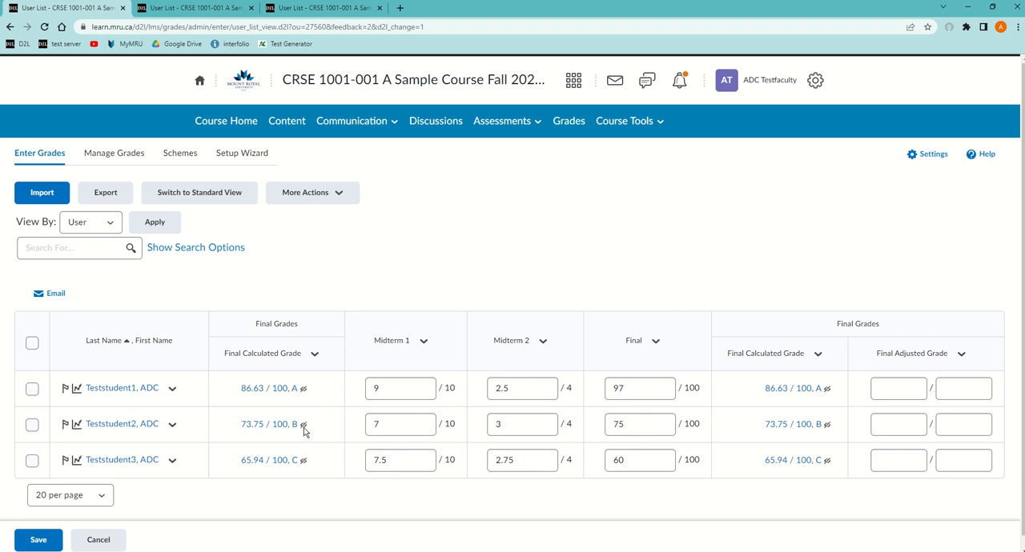
{"action": "mouse_move", "coordinate": [304, 425]}
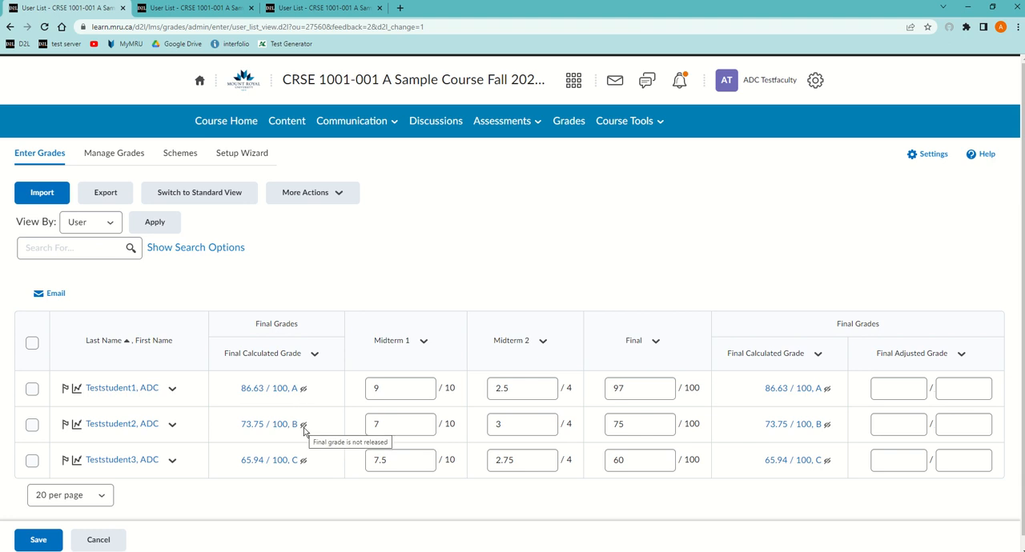
{"action": "mouse_move", "coordinate": [314, 354]}
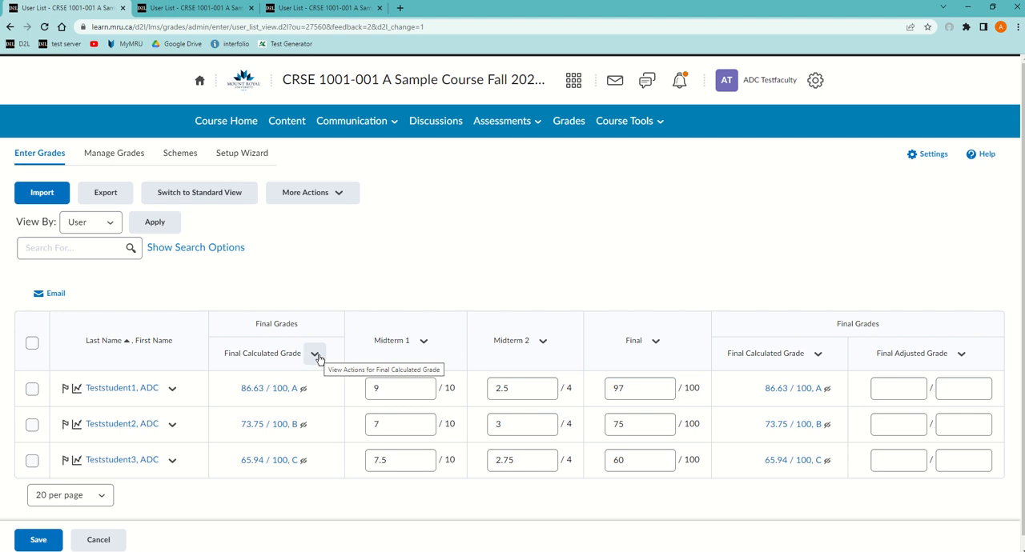
Enter Grades for the Final Calculated Grade column, list 200 students per page and select all
{"action": "left_click", "coordinate": [315, 354]}
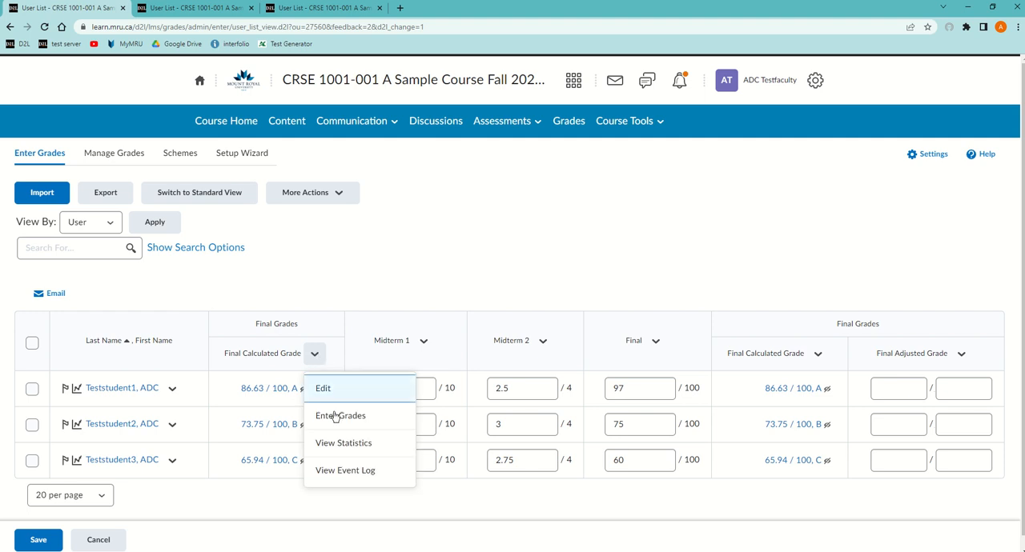
{"action": "left_click", "coordinate": [340, 415]}
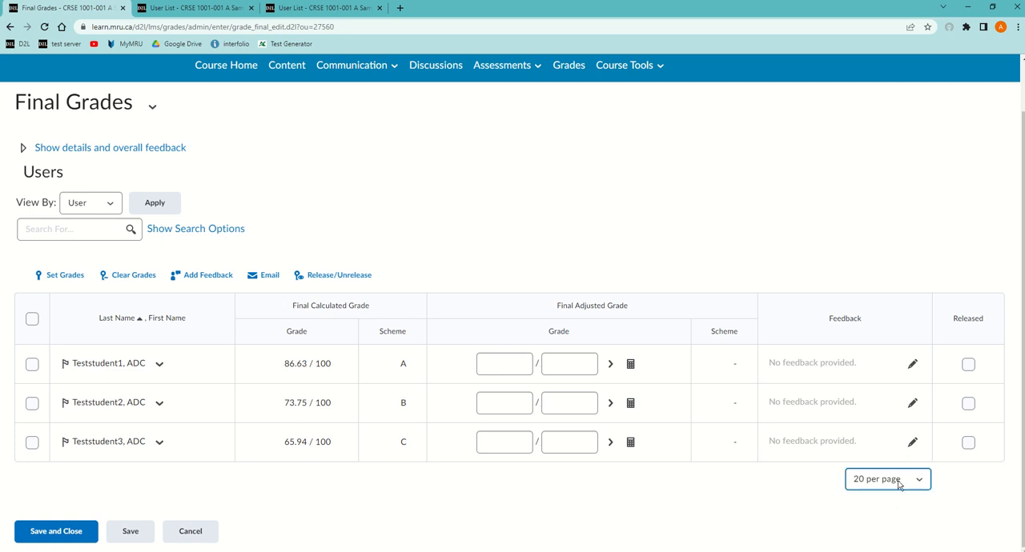
{"action": "left_click", "coordinate": [886, 478]}
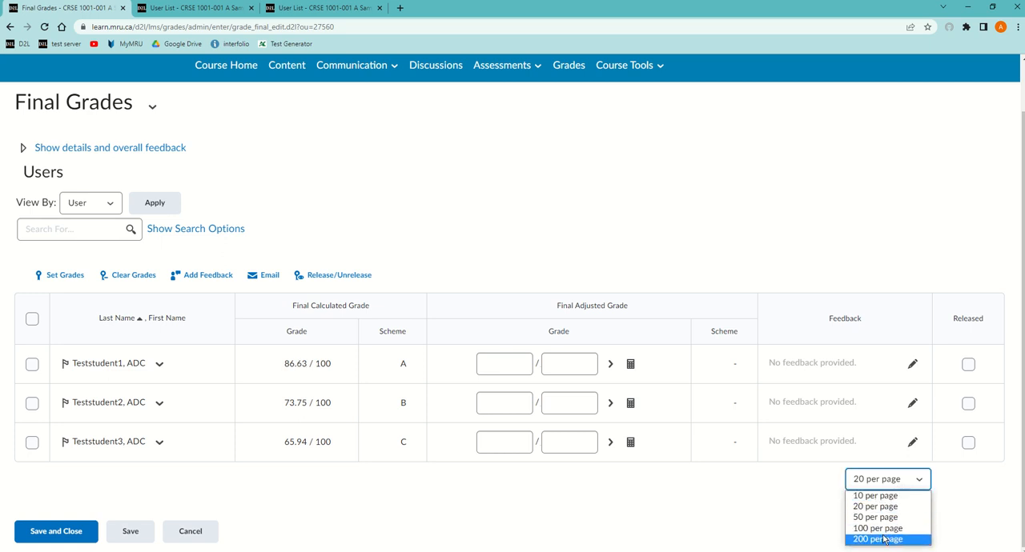
{"action": "left_click", "coordinate": [876, 539]}
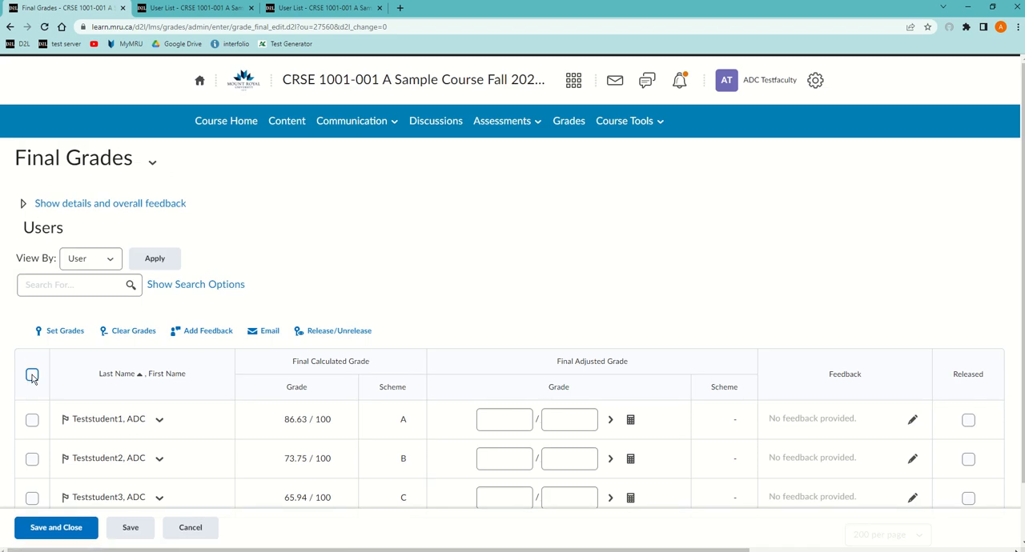
{"action": "left_click", "coordinate": [32, 375]}
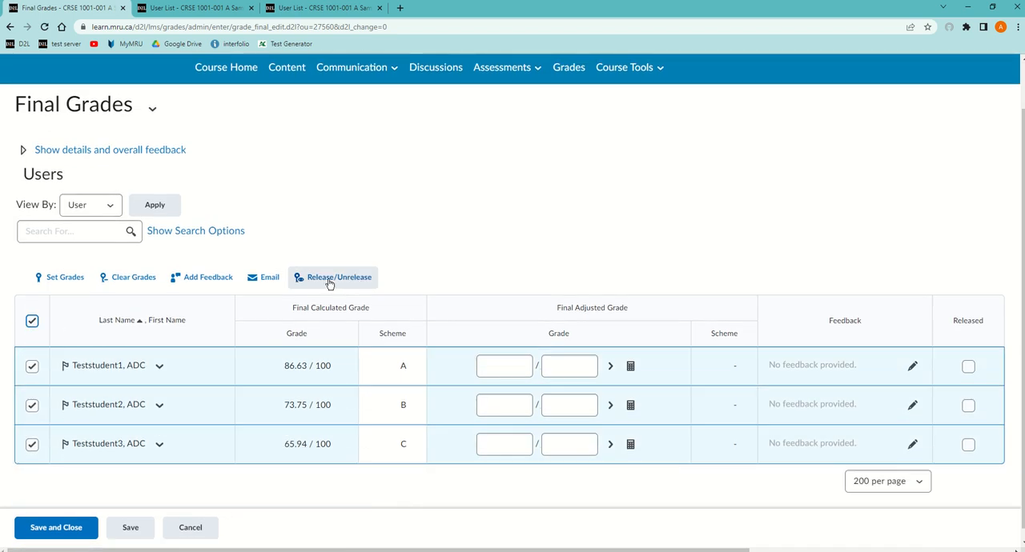
Release the final grades to the three selected students, then save and confirm with Yes
{"action": "left_click", "coordinate": [339, 277]}
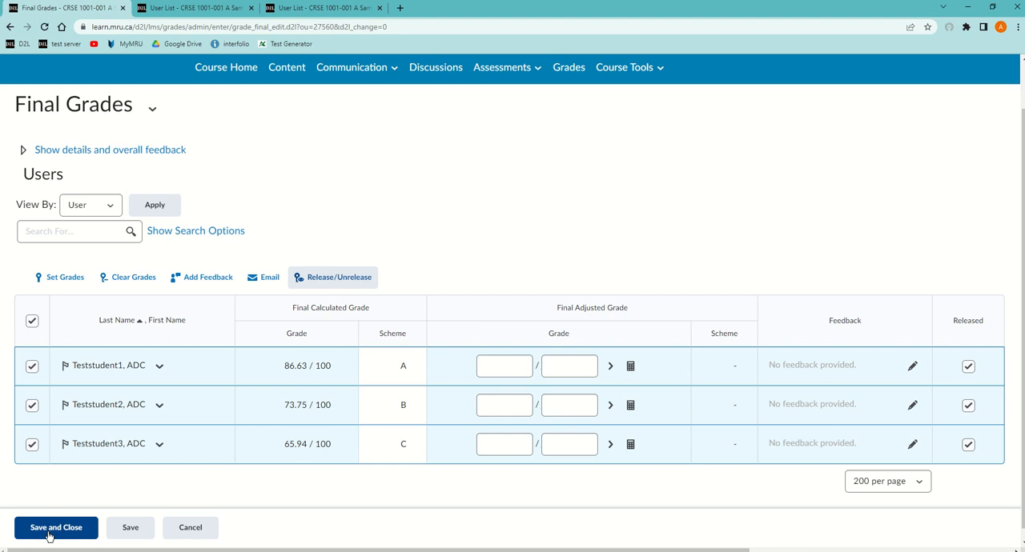
{"action": "left_click", "coordinate": [55, 528]}
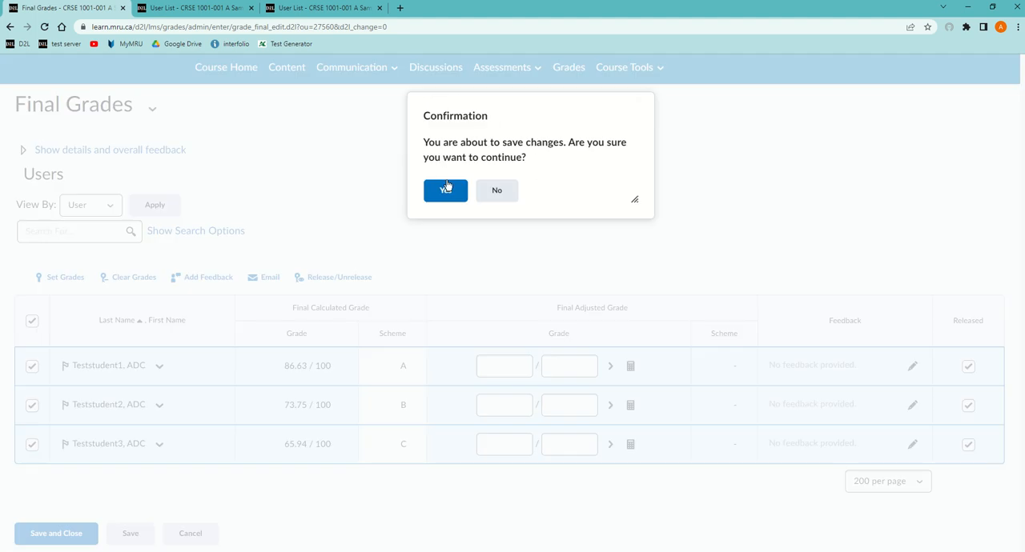
{"action": "left_click", "coordinate": [445, 189]}
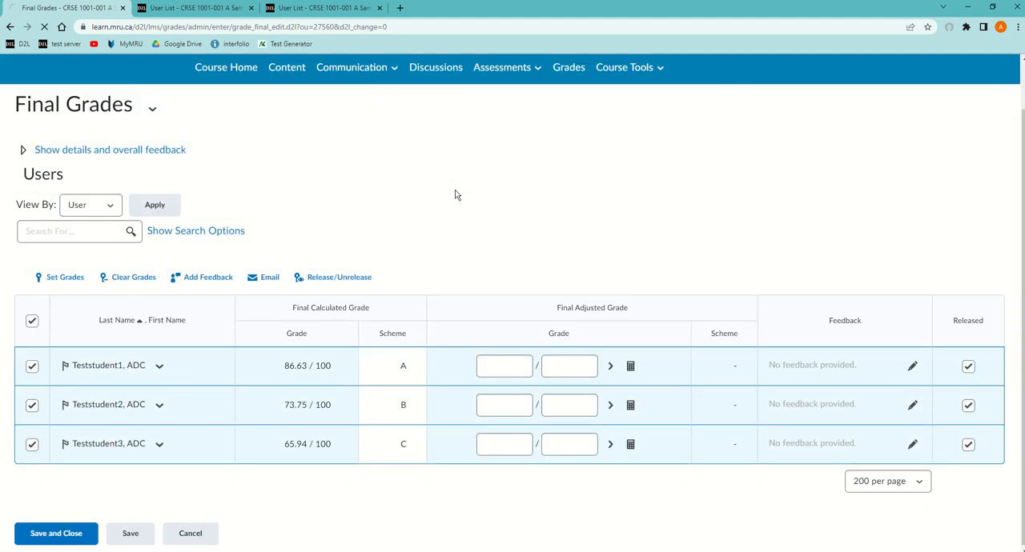
{"action": "left_click", "coordinate": [56, 533]}
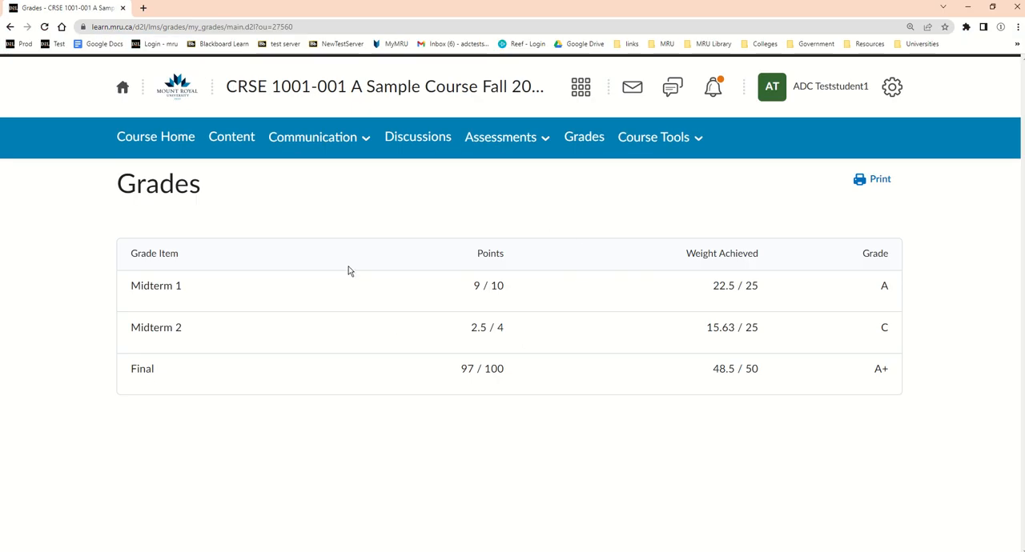
{"action": "mouse_move", "coordinate": [574, 318]}
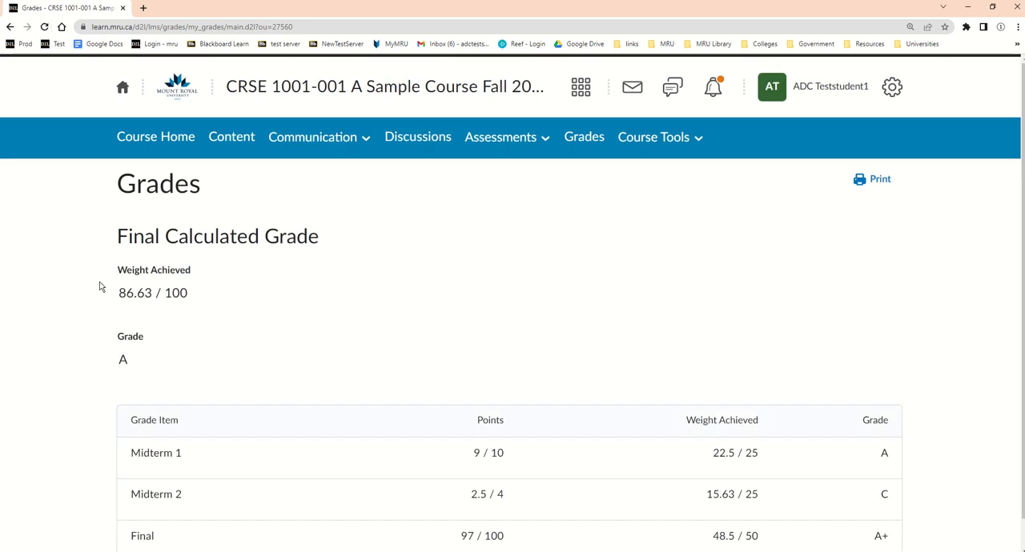
{"action": "mouse_move", "coordinate": [181, 297]}
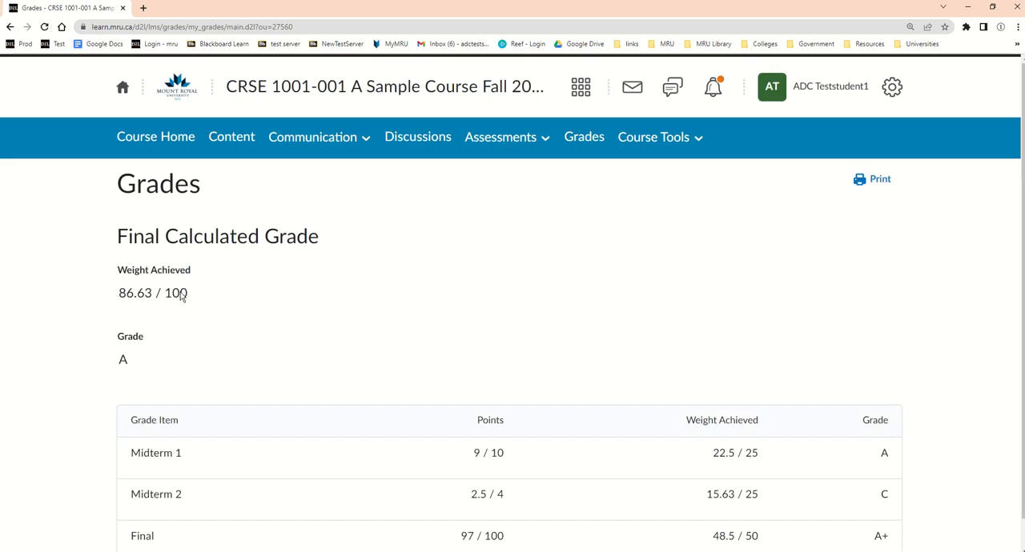
{"action": "mouse_move", "coordinate": [114, 370]}
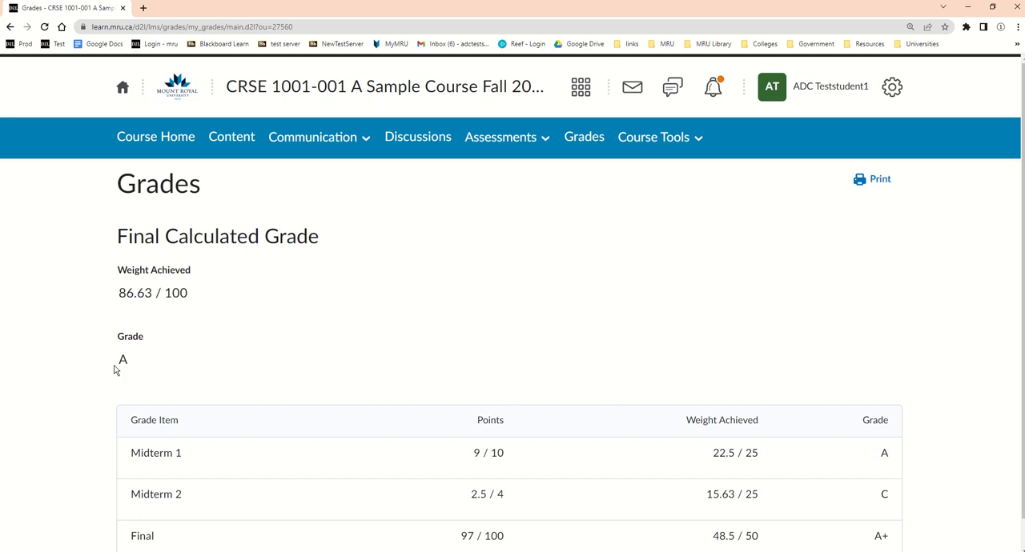